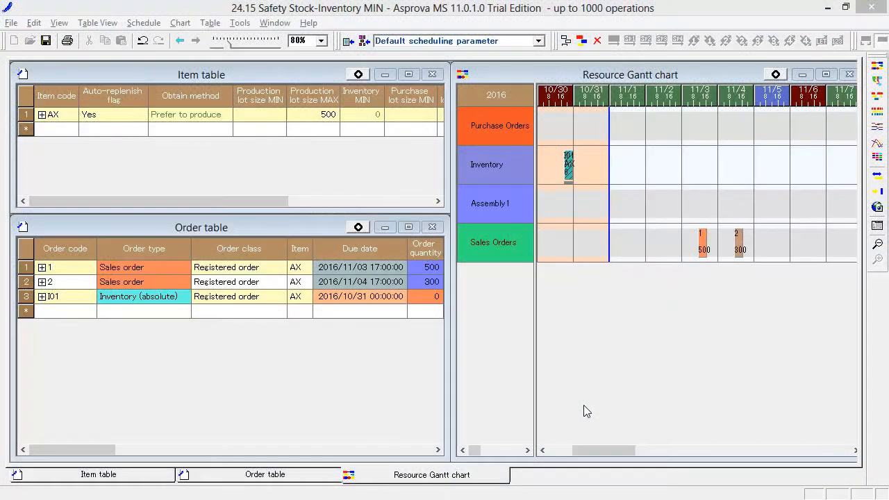
mouse_move(669, 314)
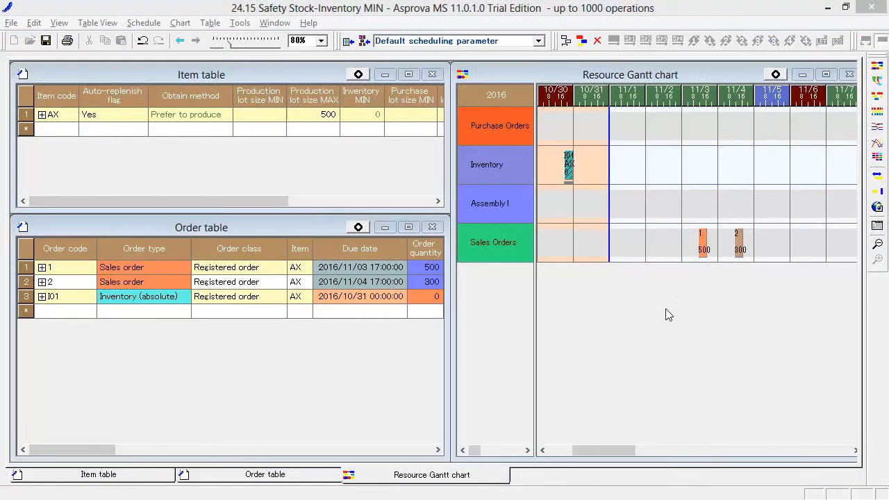
Step: Run scheduling so auto-replenishment creates AX orders M000000 (500) and M000001 (300) on Assembly1
right_click(700, 239)
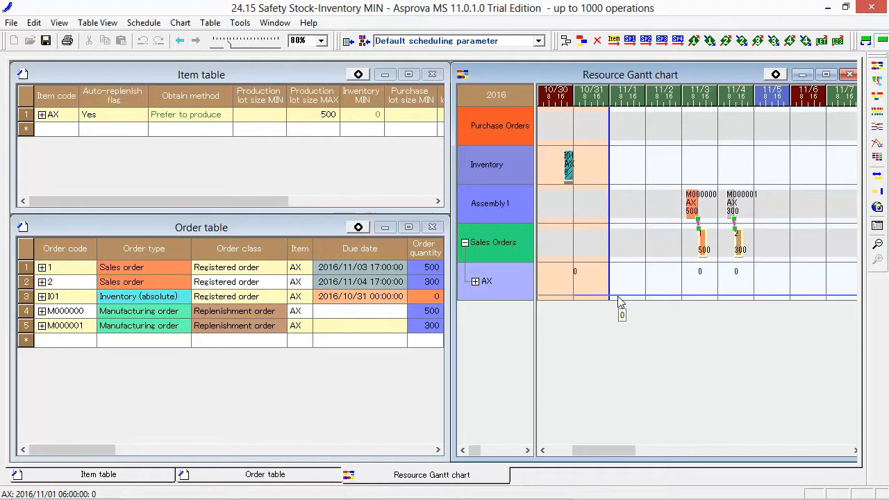
Step: Set AX's Inventory MIN to 500 as safety stock in the Item table
click(361, 114)
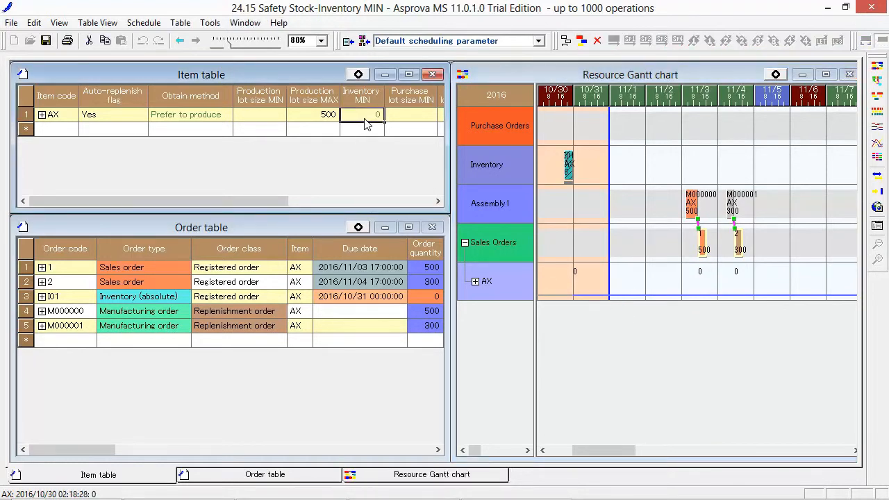
text(500)
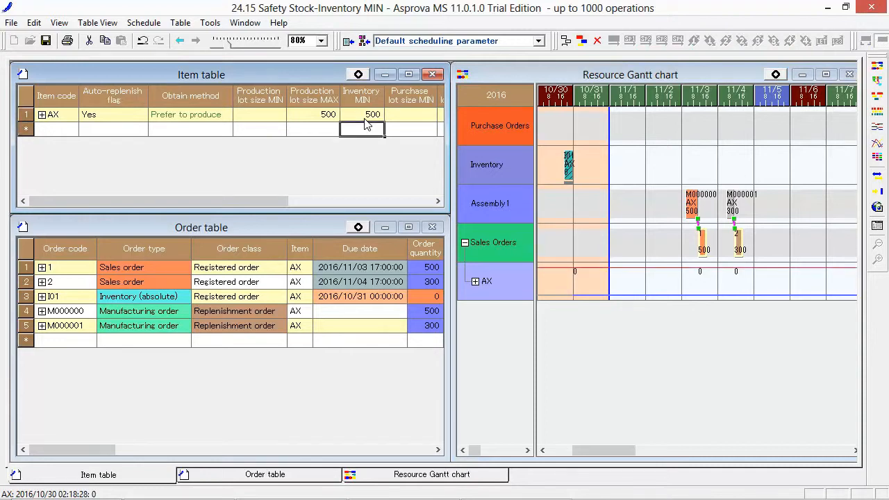
mouse_move(389, 143)
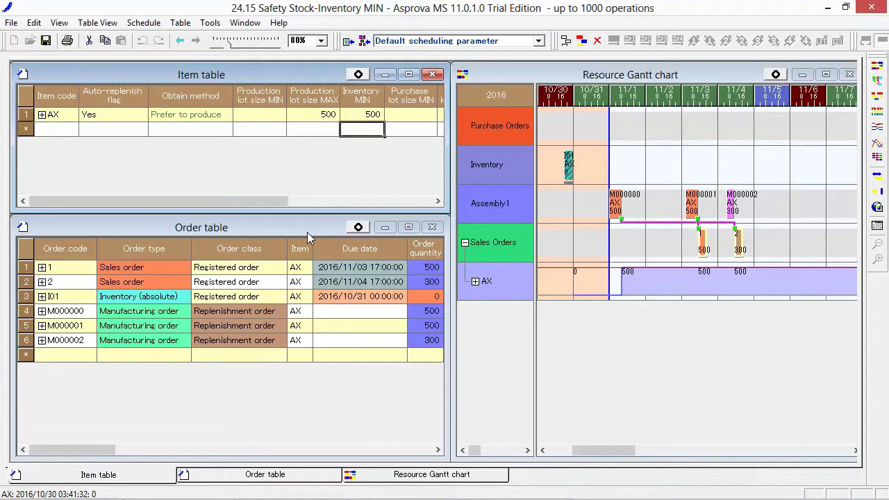
Step: Switch AX to 'Yes (one-to-one)' auto-replenishment and reschedule, yielding orders 1-AX (500) and 2-AX (300)
click(140, 114)
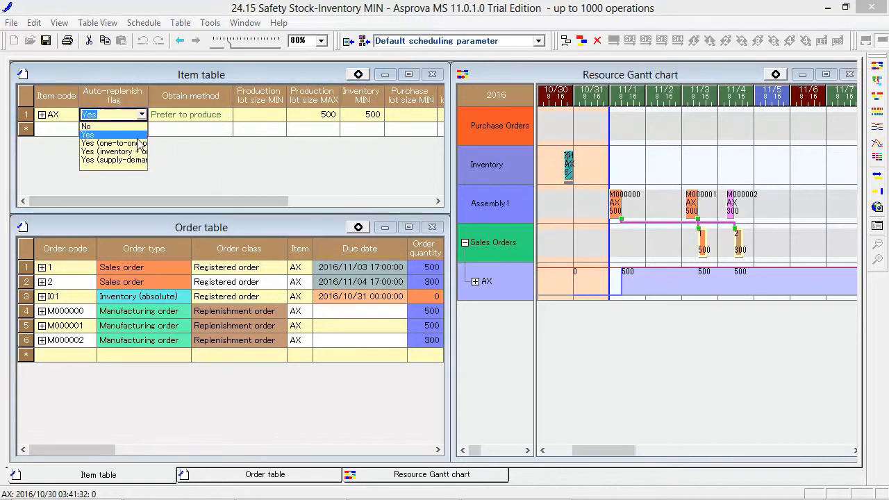
mouse_move(114, 143)
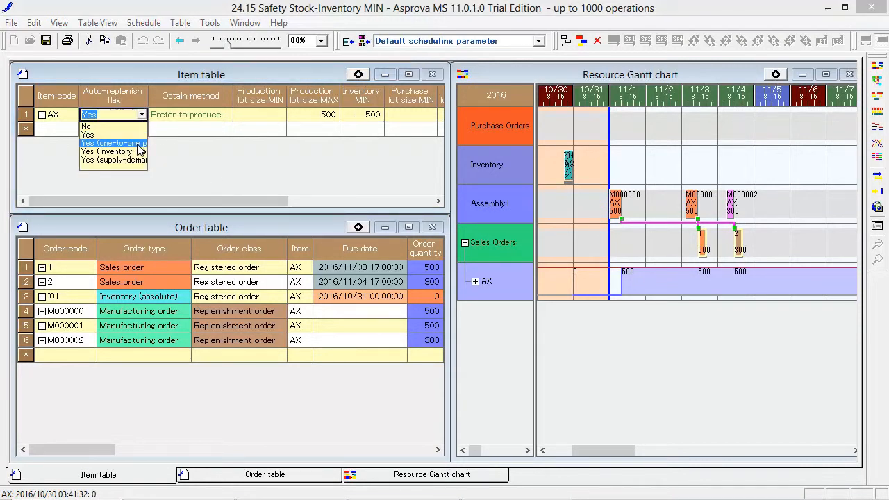
click(114, 143)
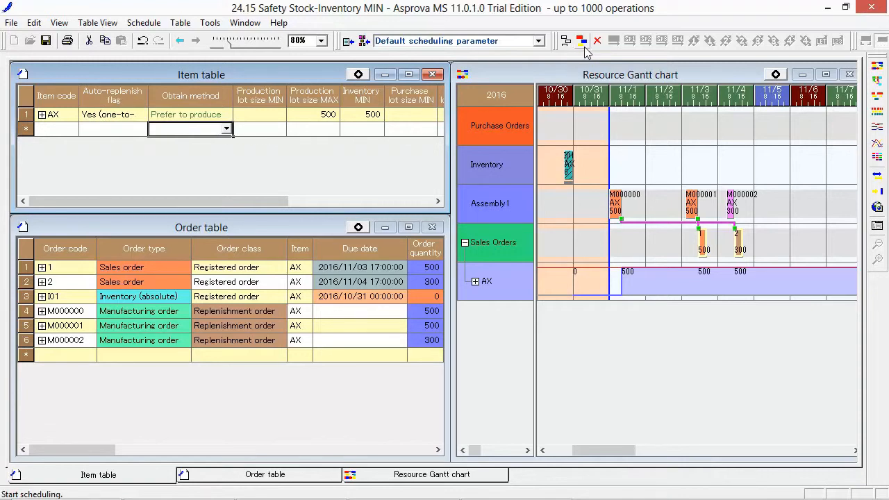
click(576, 41)
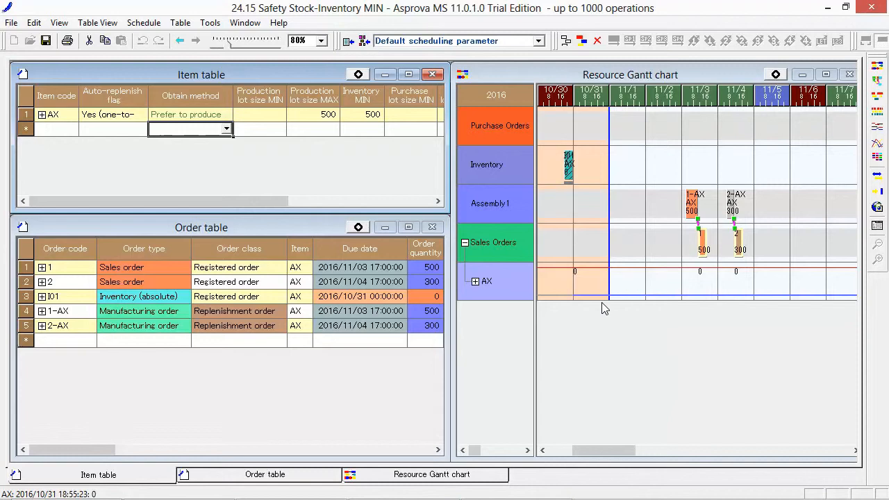
click(65, 311)
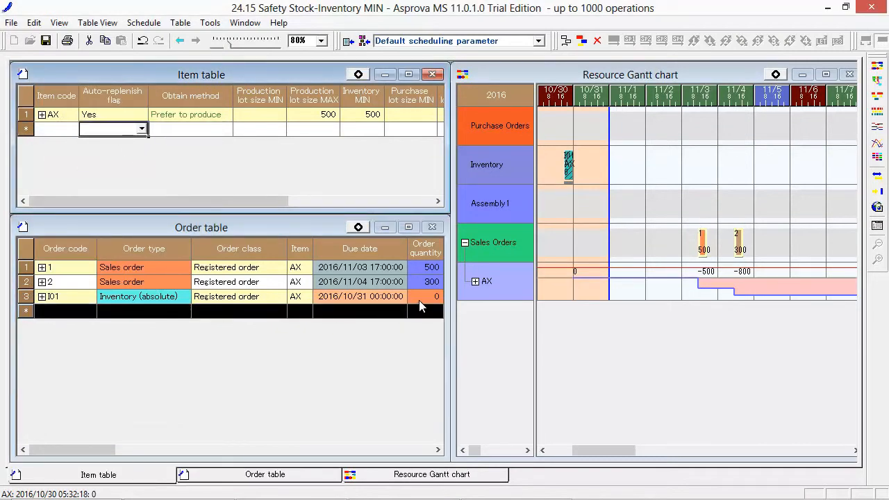
Step: Set the initial inventory order 101 for AX to quantity 1000
text(10)
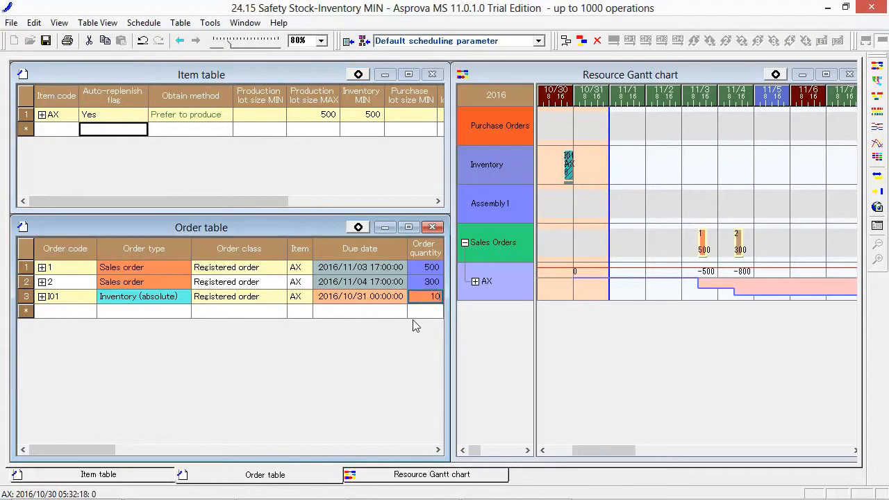
text(1000)
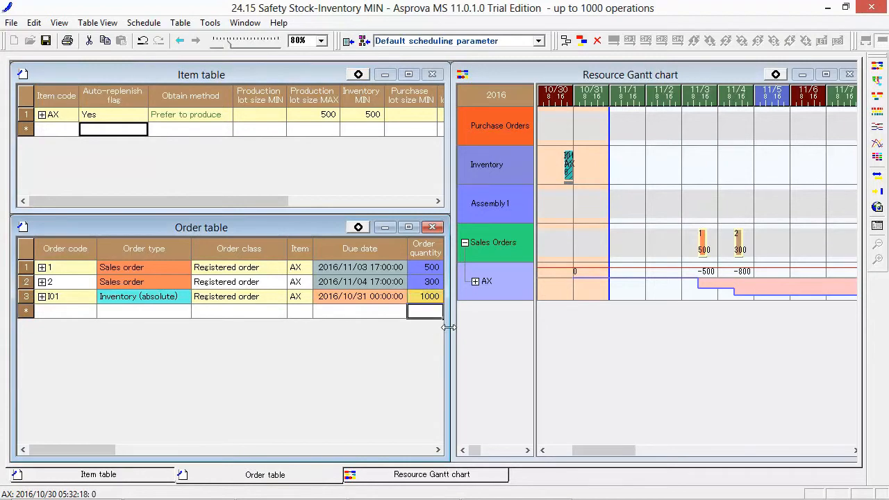